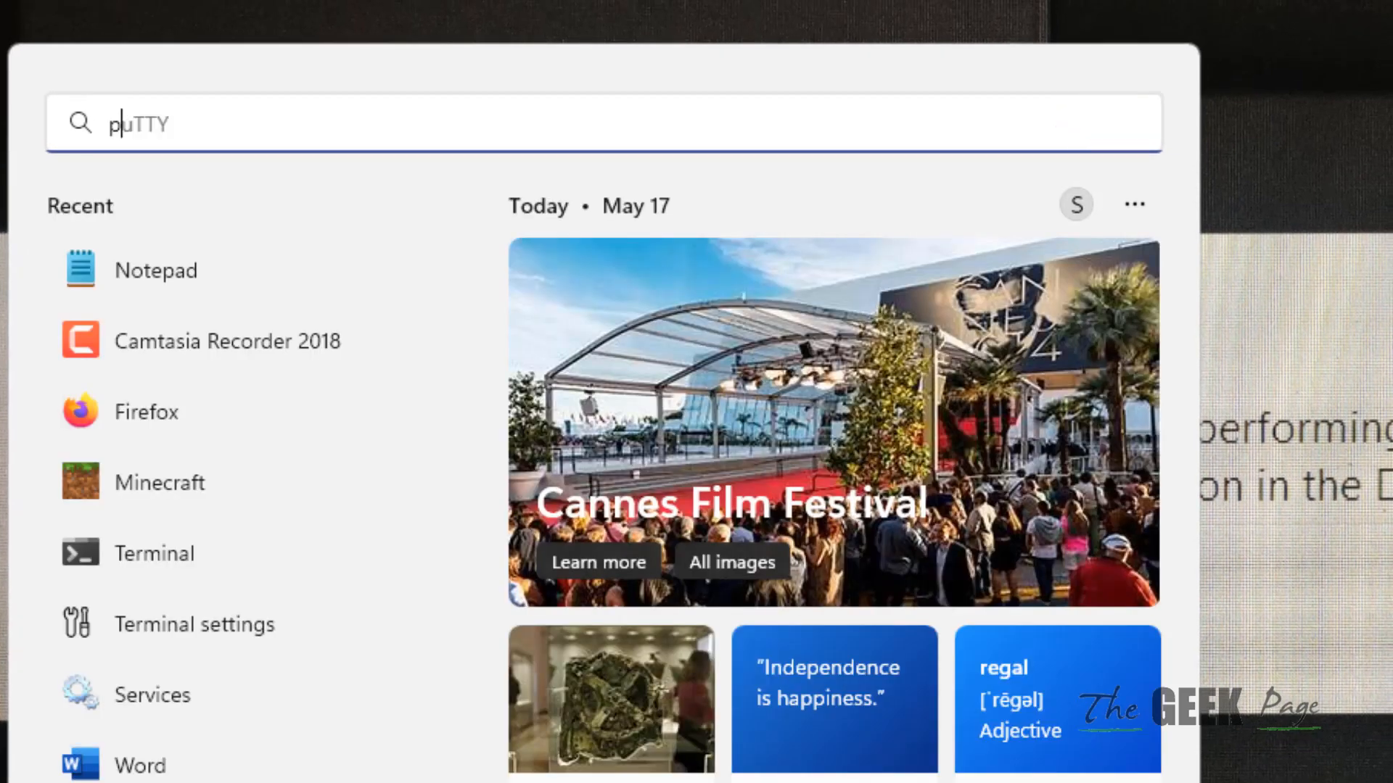
Step: Search 'powershell' and launch Windows PowerShell as administrator, approving the UAC prompt
type("powershell")
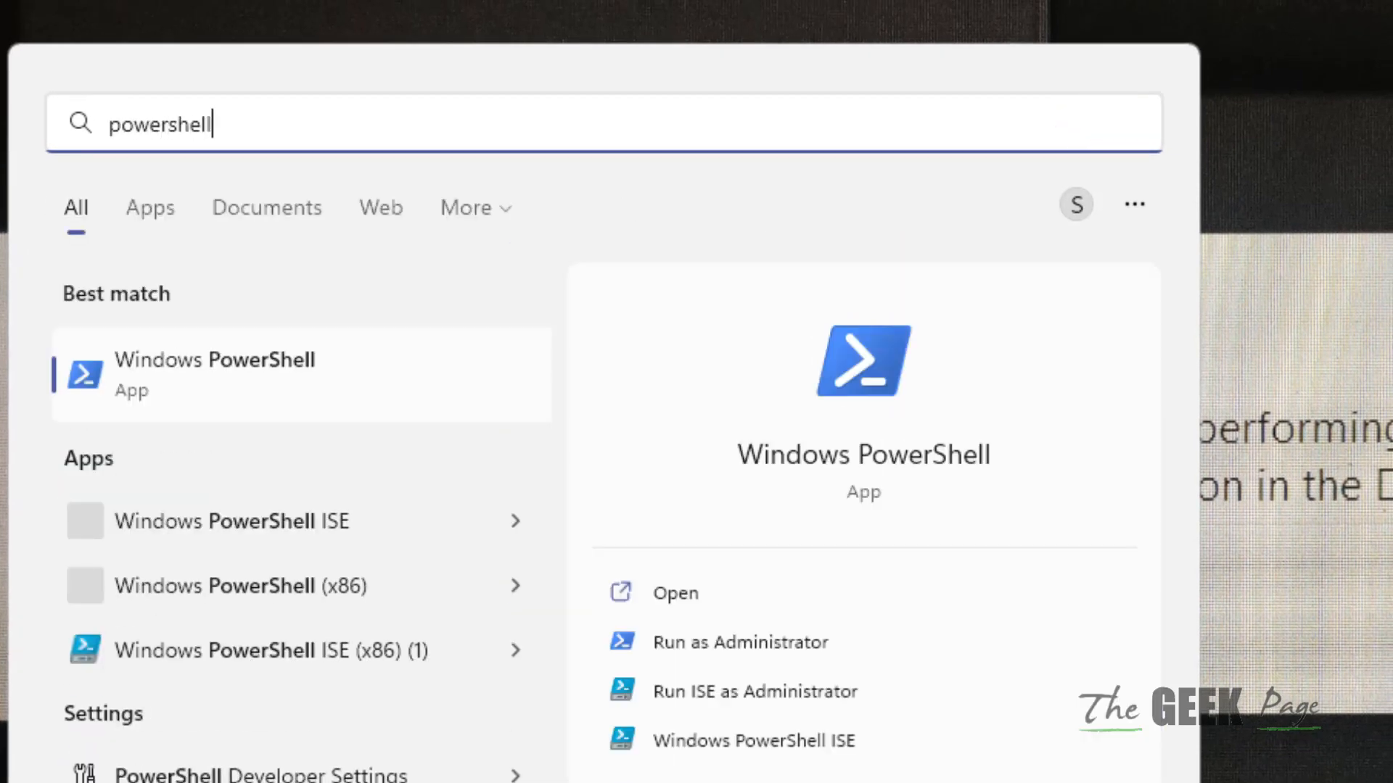
right_click(181, 373)
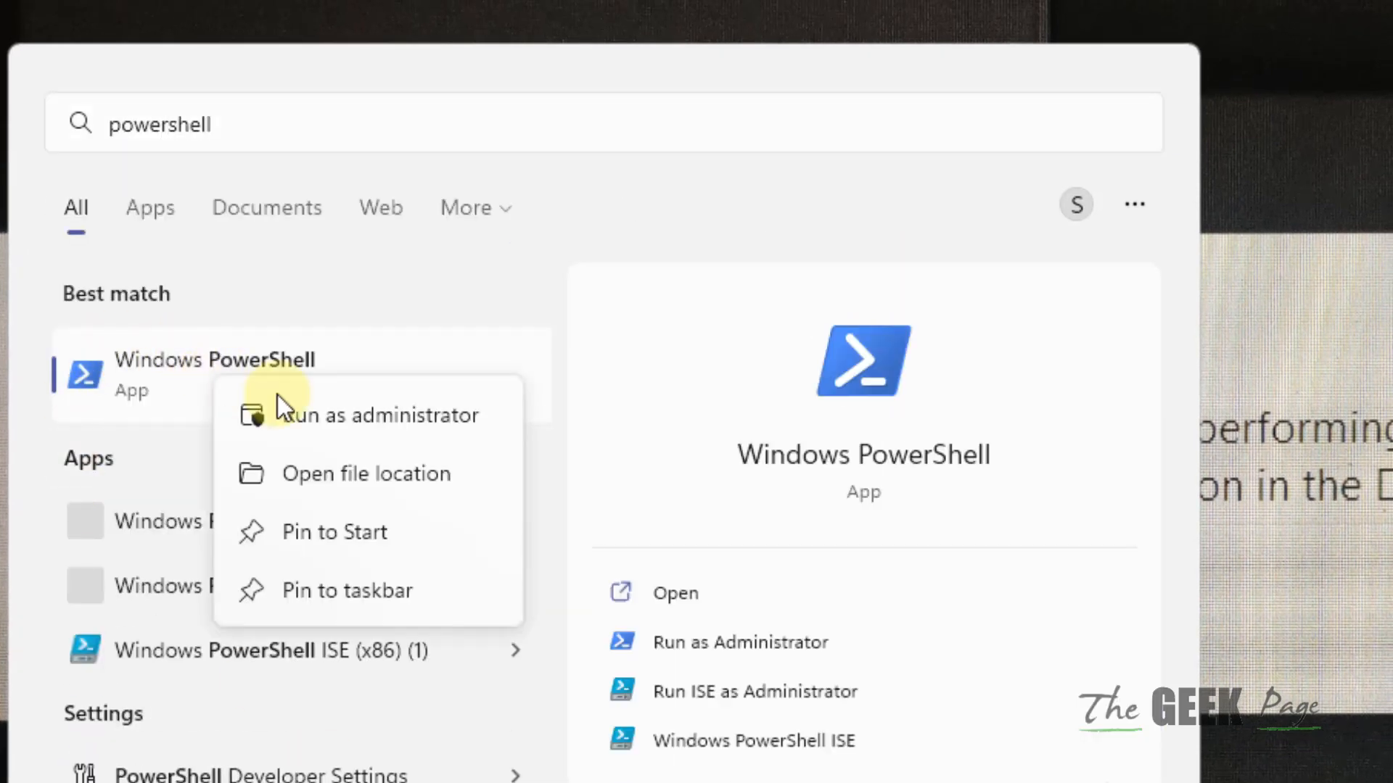
left_click(377, 415)
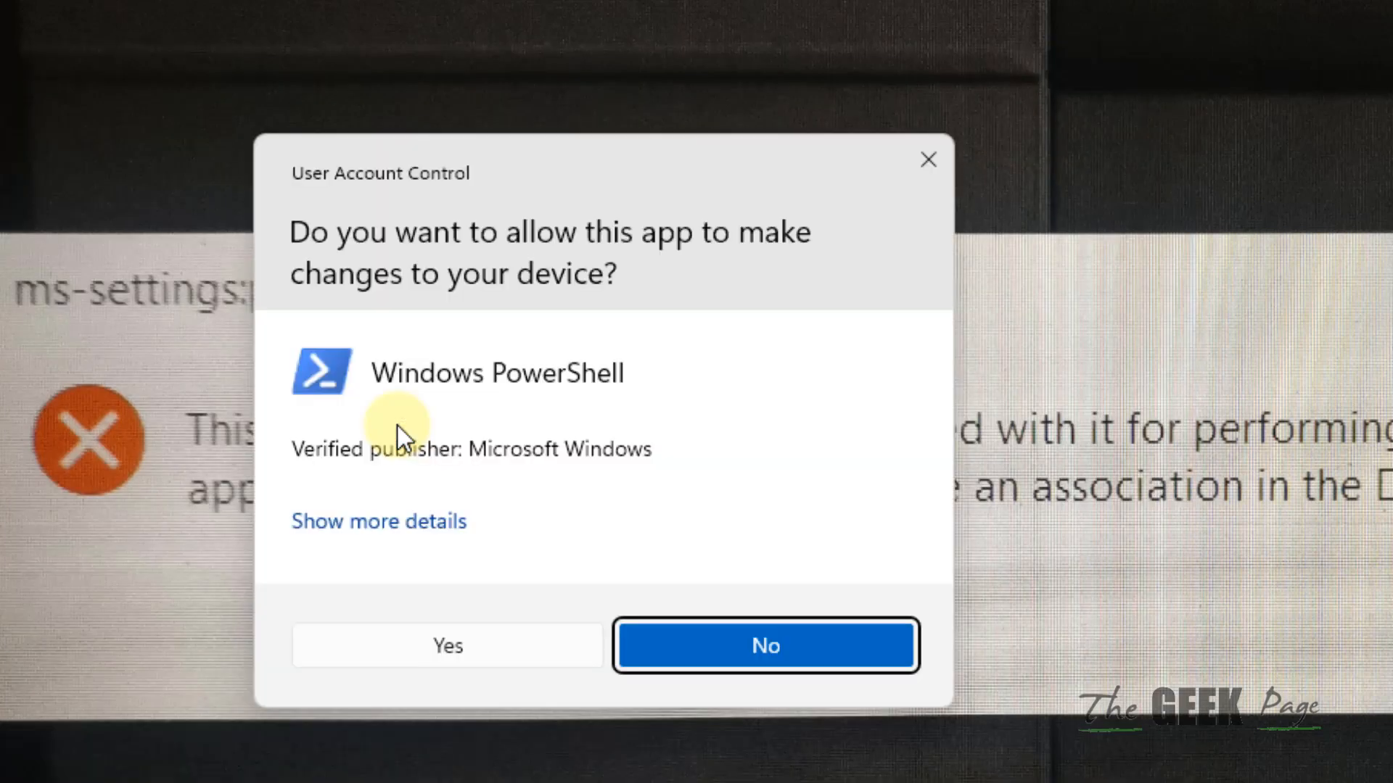
left_click(447, 646)
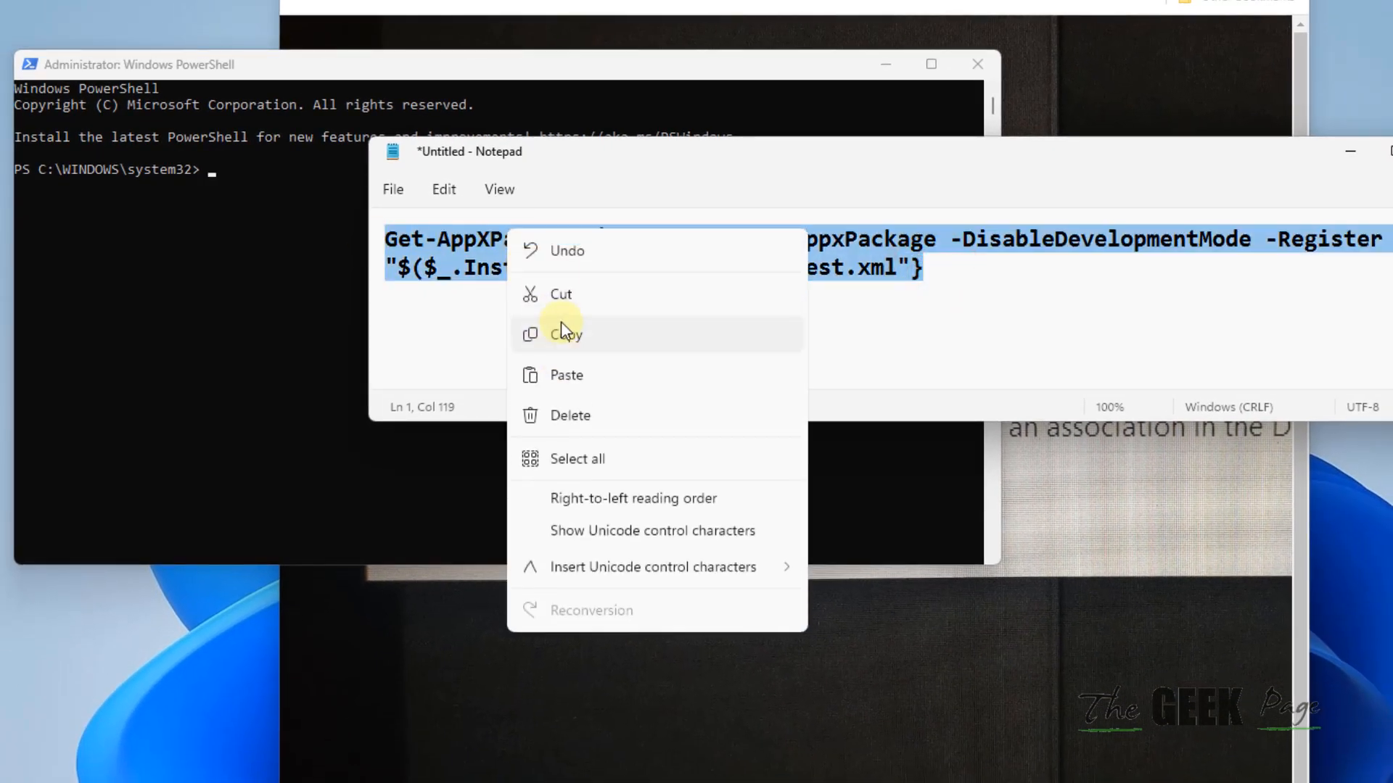
Step: Copy the Get-AppXPackage re-register command from Notepad
left_click(565, 335)
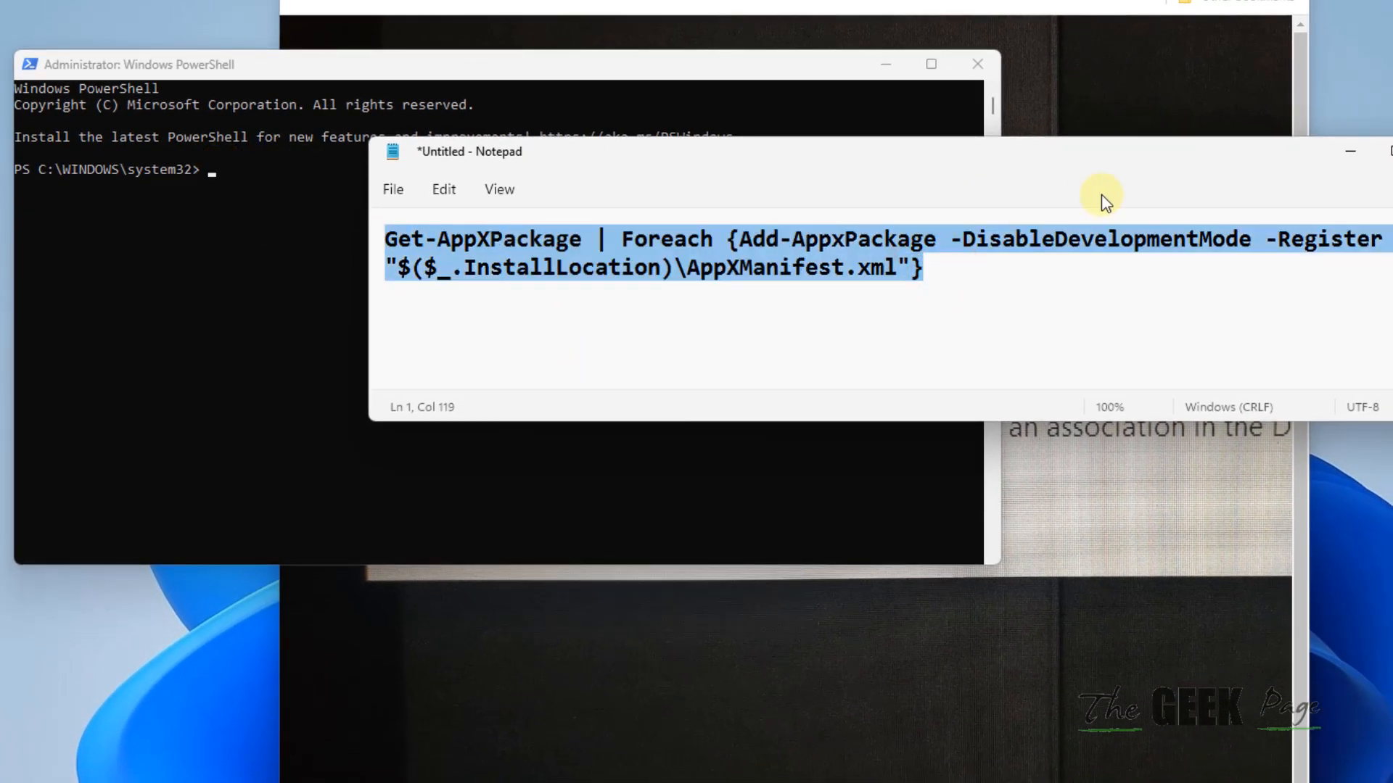
mouse_move(1113, 237)
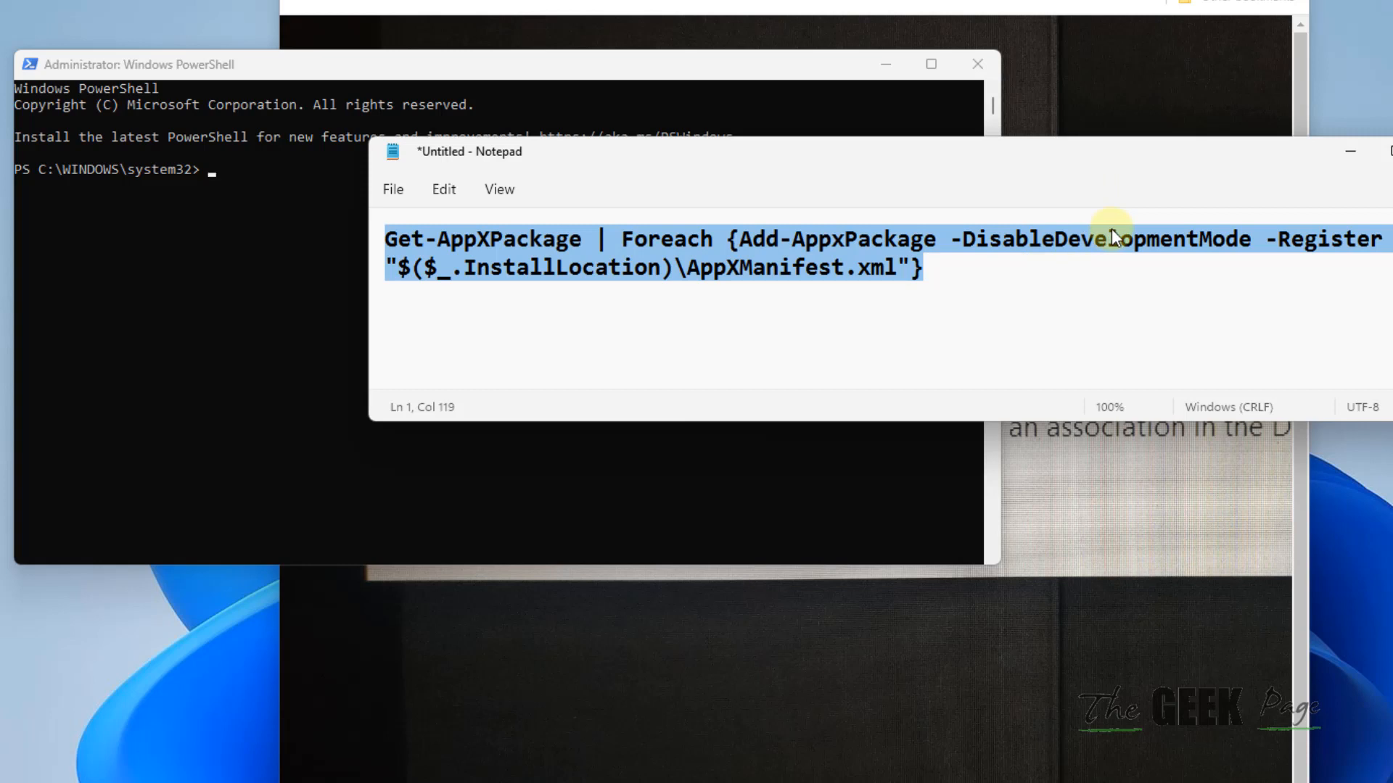
mouse_move(1254, 206)
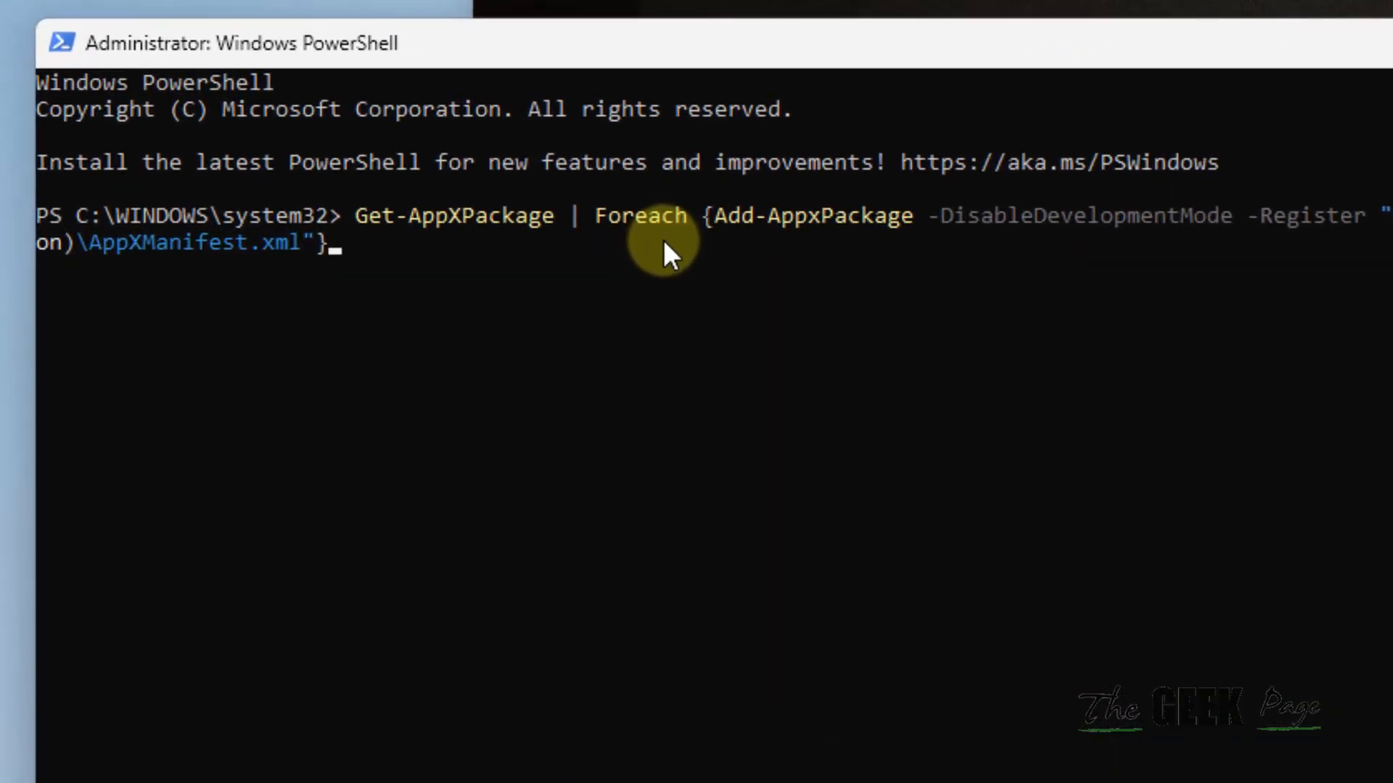
Step: Run the pasted Get-AppXPackage | Foreach Add-AppxPackage command in admin PowerShell
key("Enter")
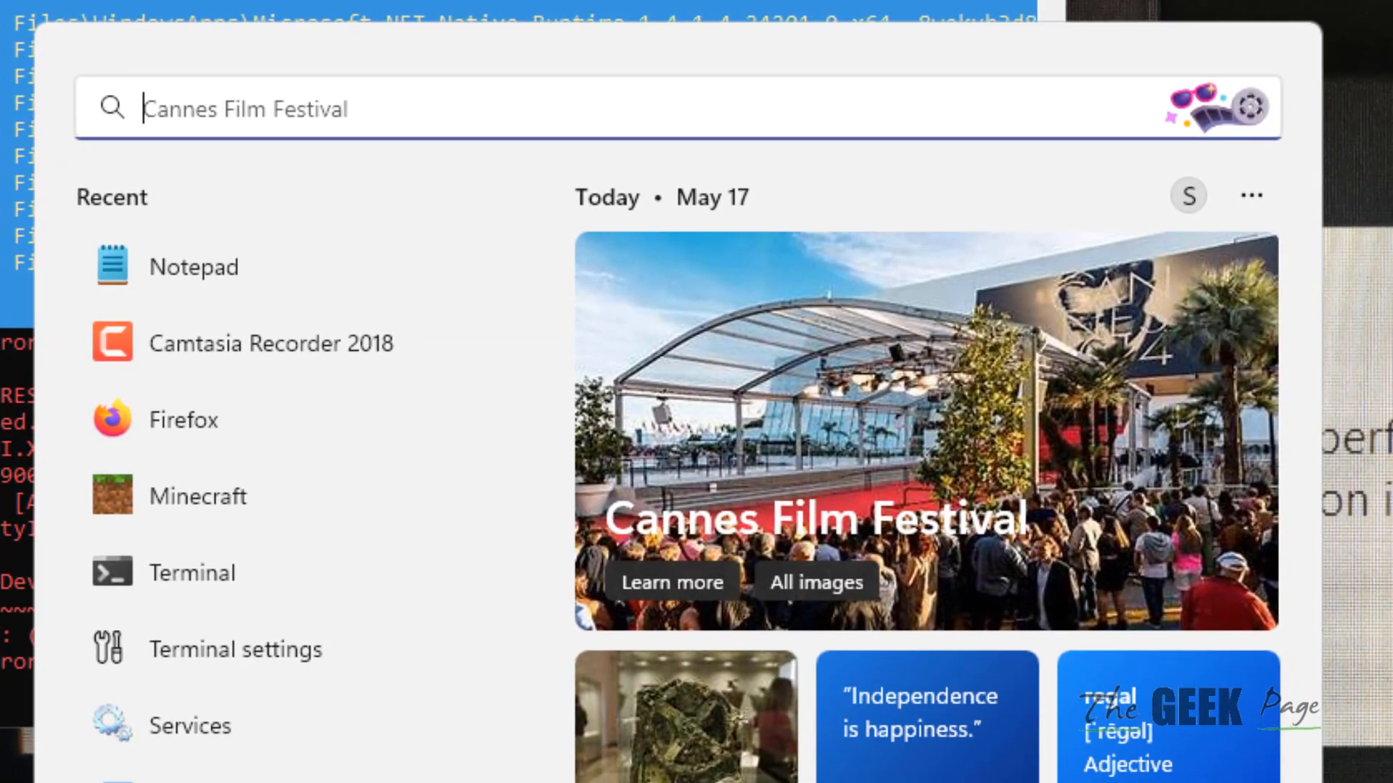
Step: Search 'command prompt' and launch it as administrator, approving the UAC prompt
type("command prompt")
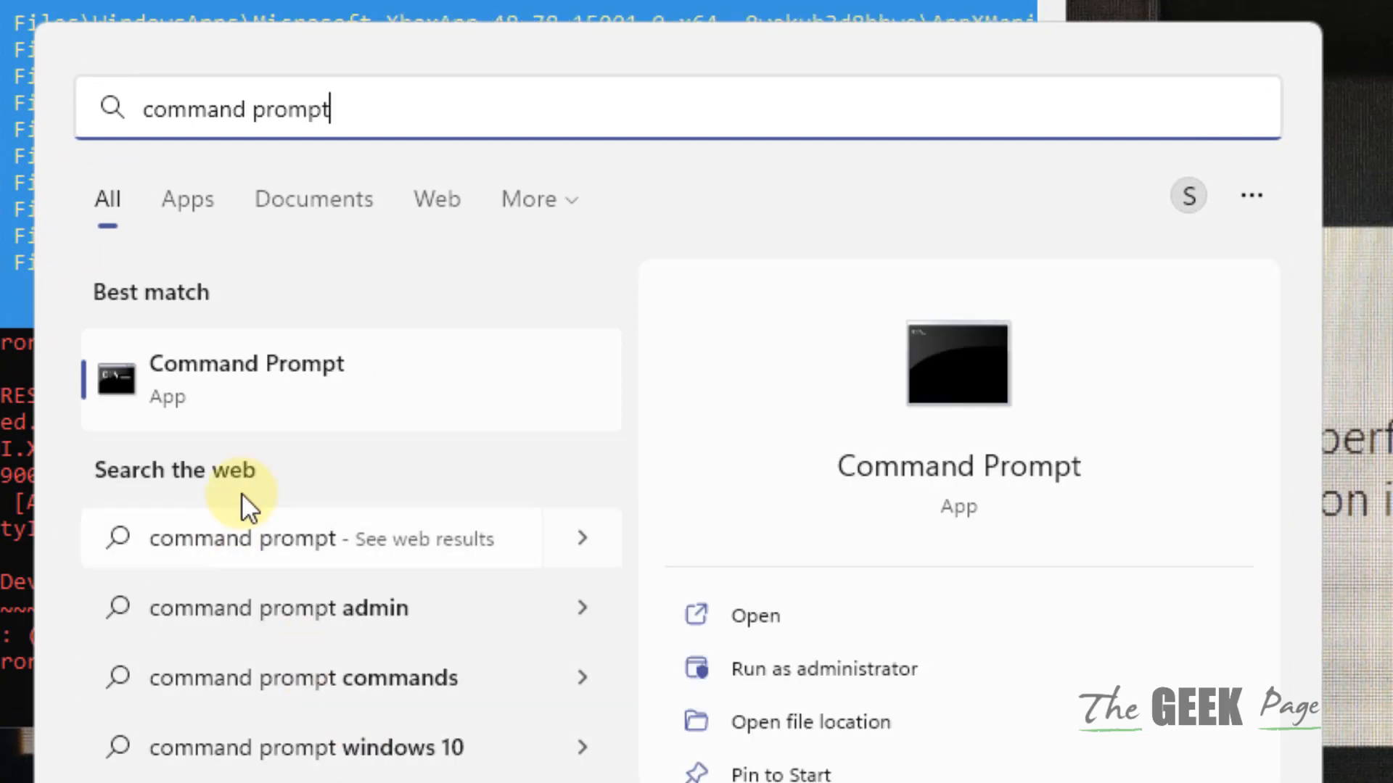
mouse_move(800, 696)
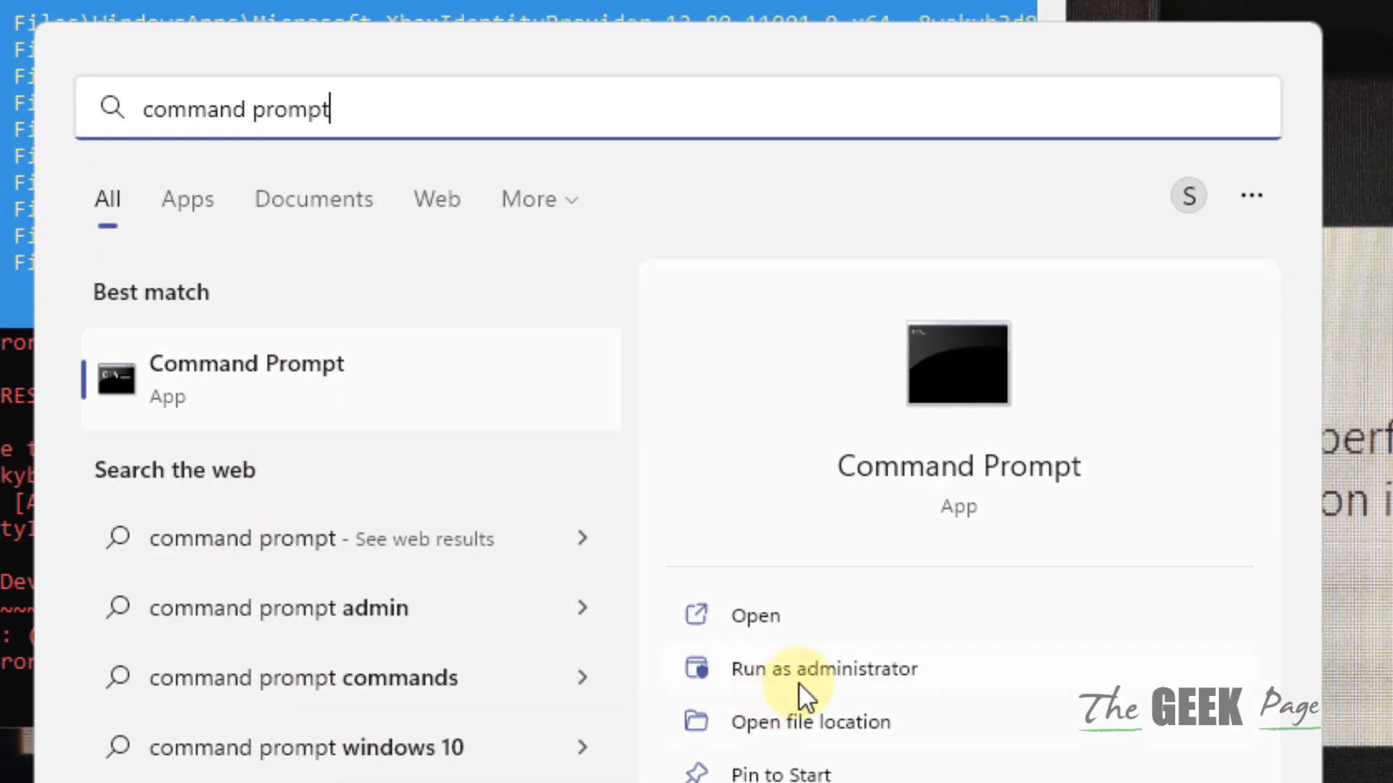
left_click(823, 670)
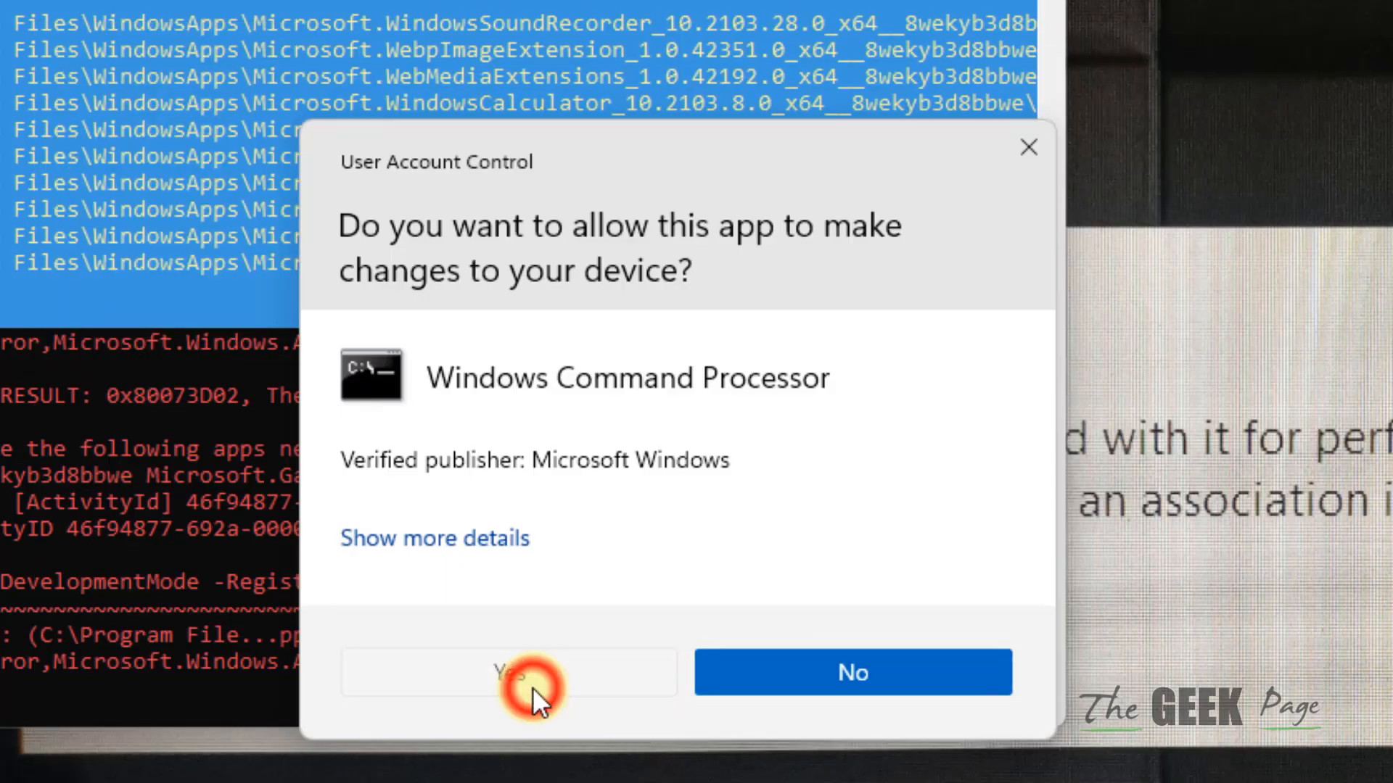
left_click(520, 685)
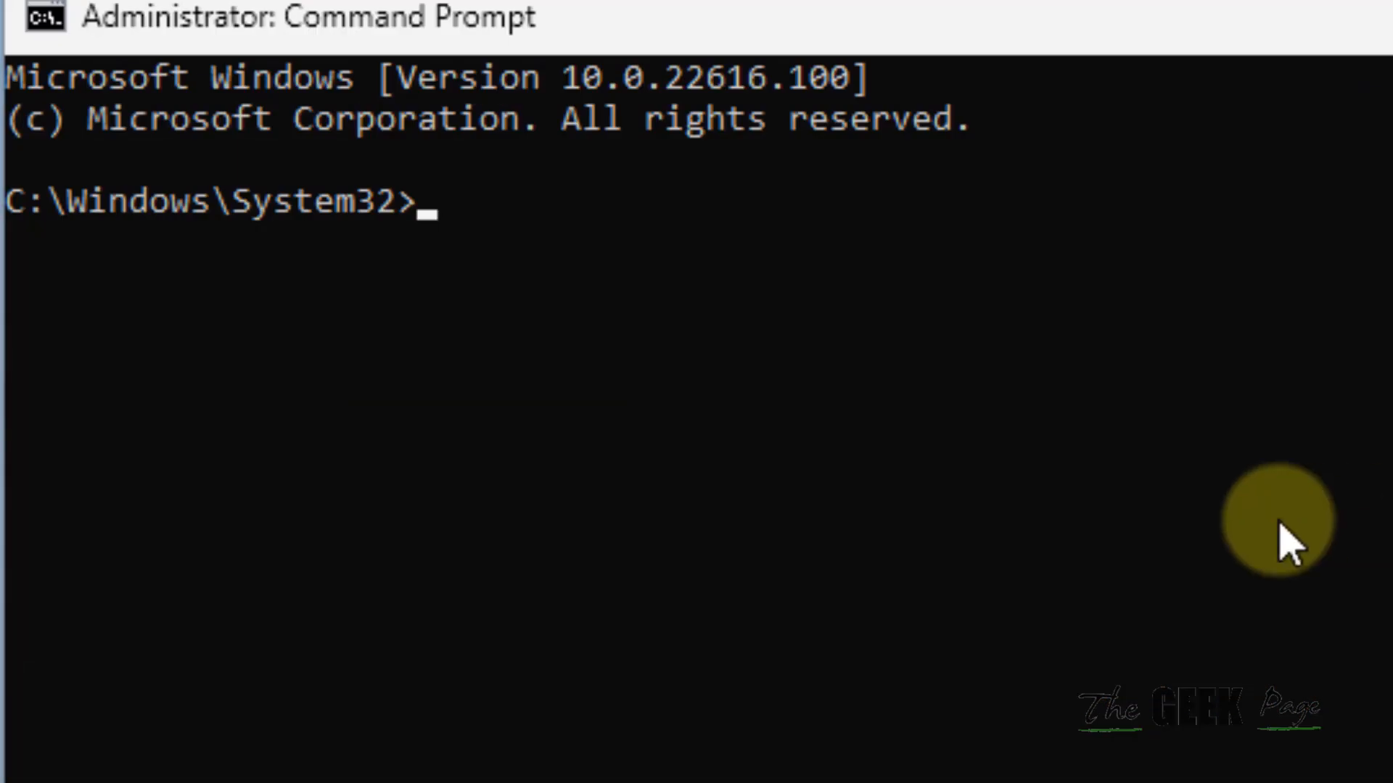
Step: Enter sfc /scannow at the admin Command Prompt to begin the scan
type("sfc /")
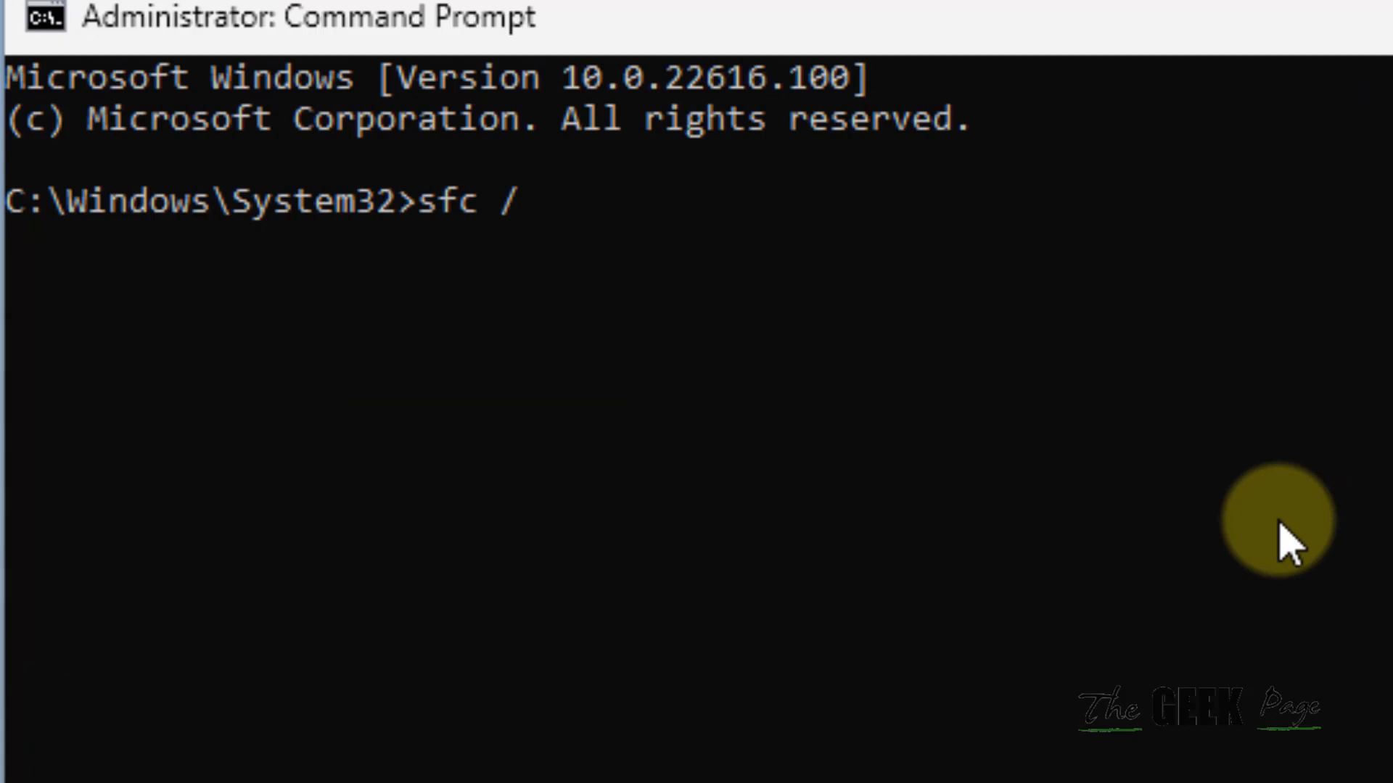
type("scannow")
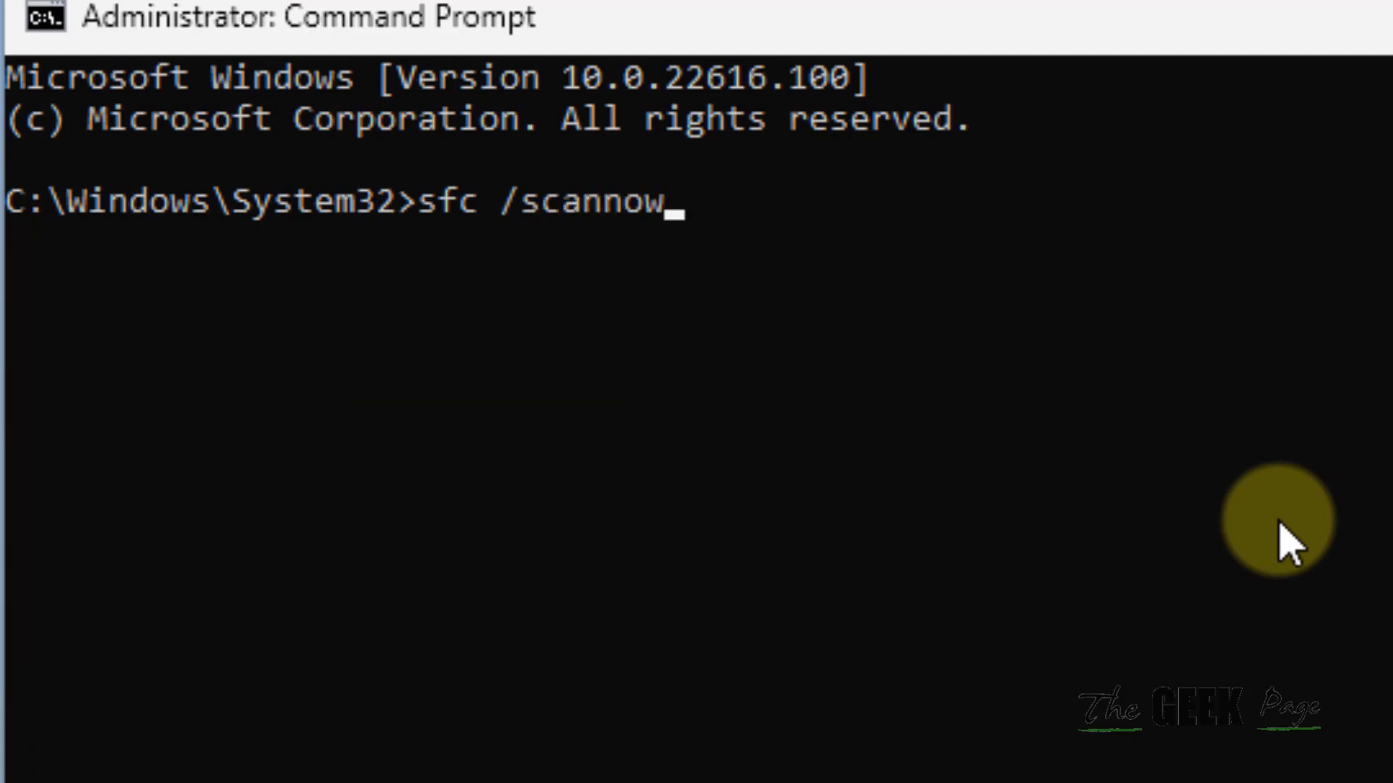
key("enter")
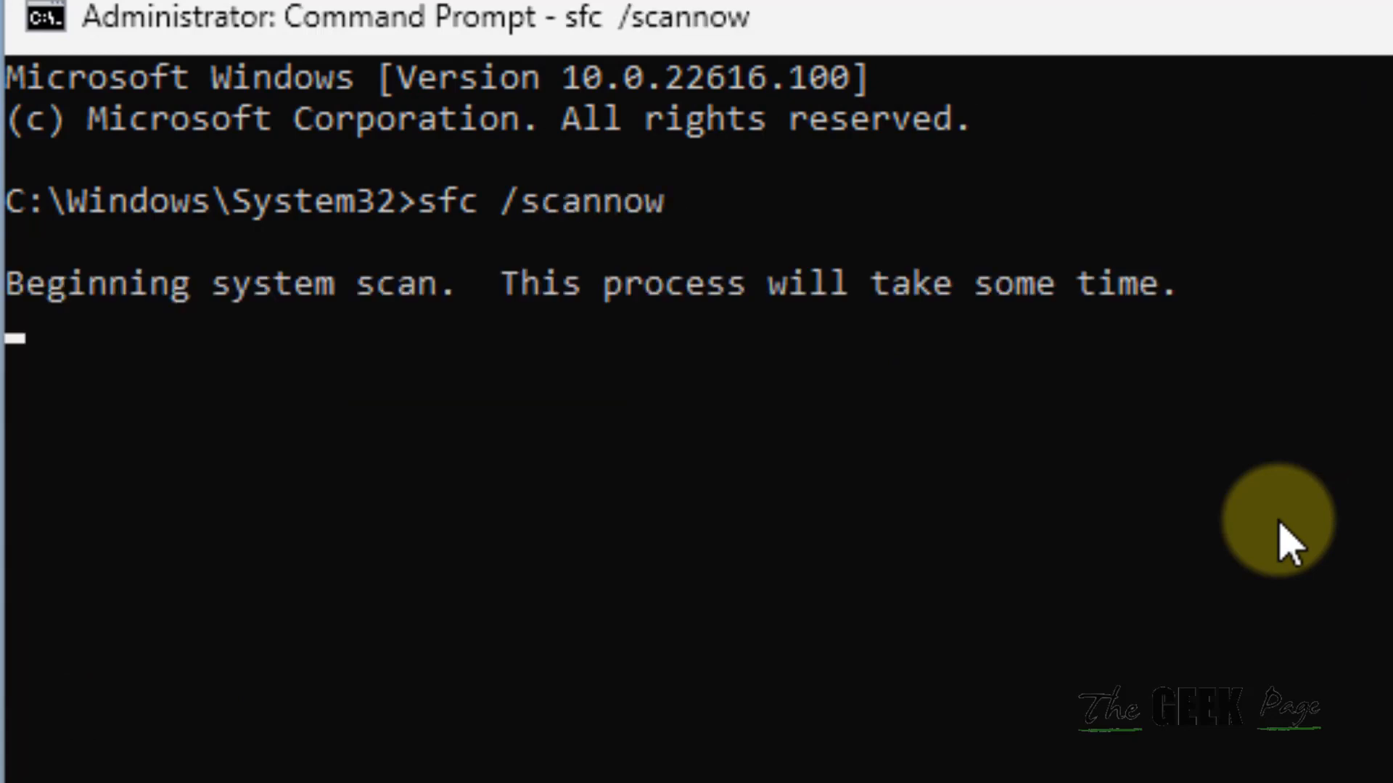